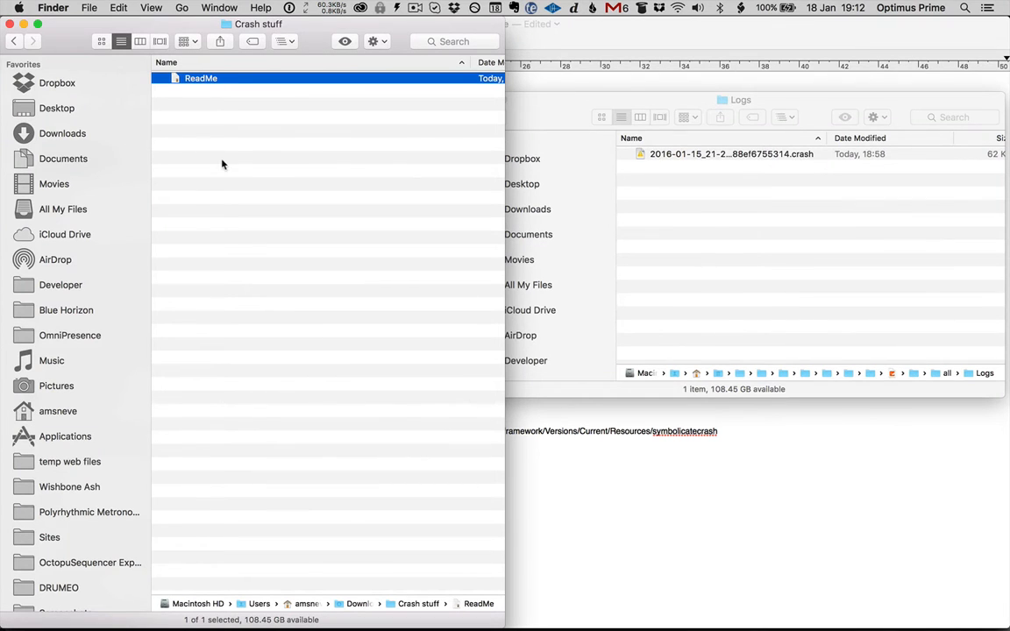
mouse_move(307, 65)
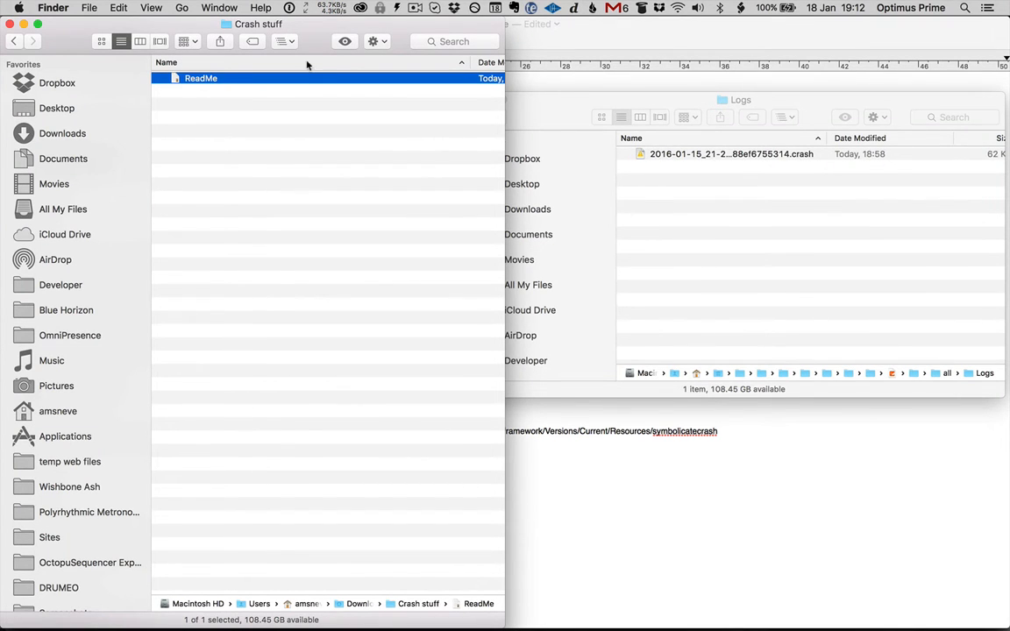
- Open the ReadMe on manually symbolicating crash logs in TextEdit and scroll through it
double_click(200, 78)
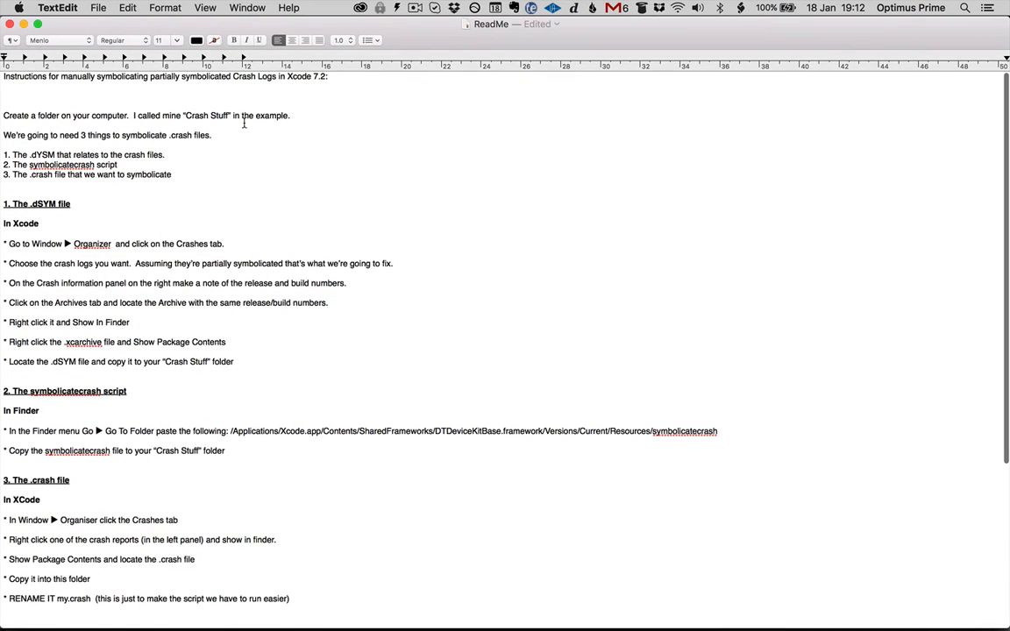
scroll(down, 3)
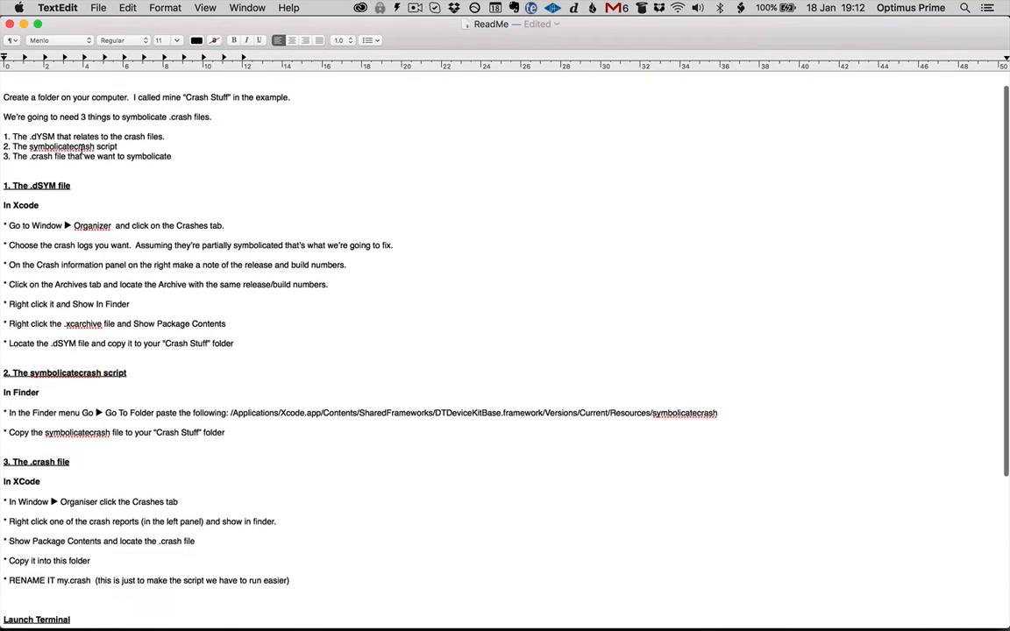
scroll(up, 3)
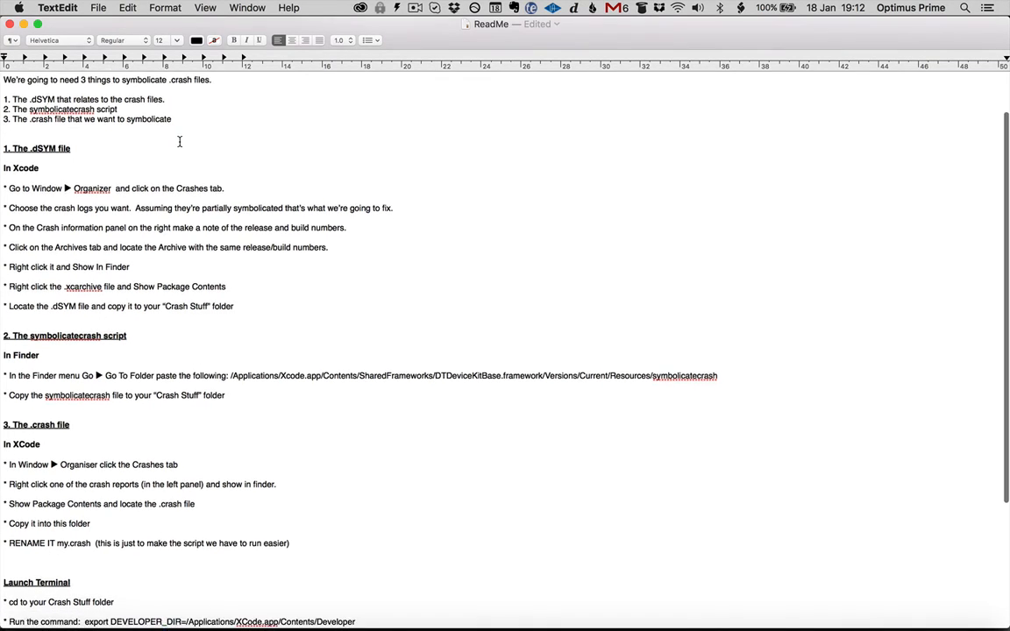
scroll(down, 3)
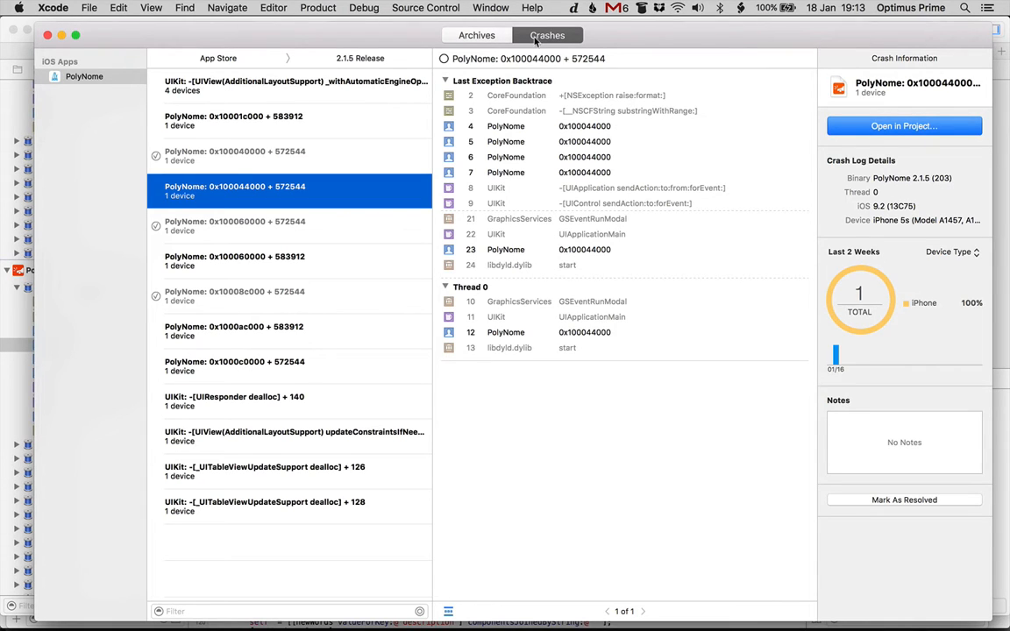
- Locate the 2.1.5 (203) archive from Organizer's Archives and show its package contents
click(476, 35)
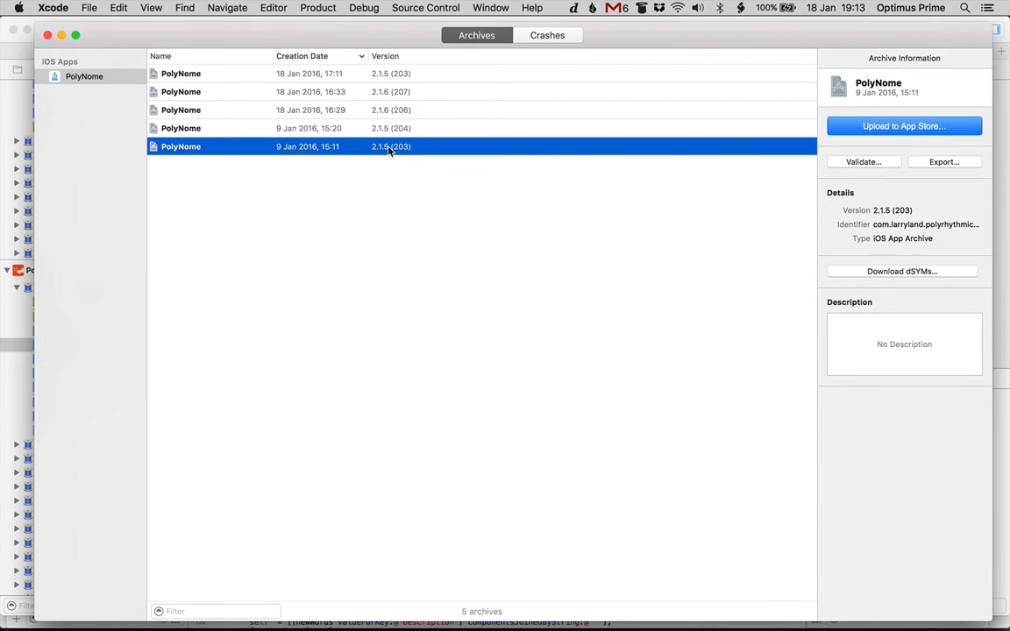
mouse_move(438, 156)
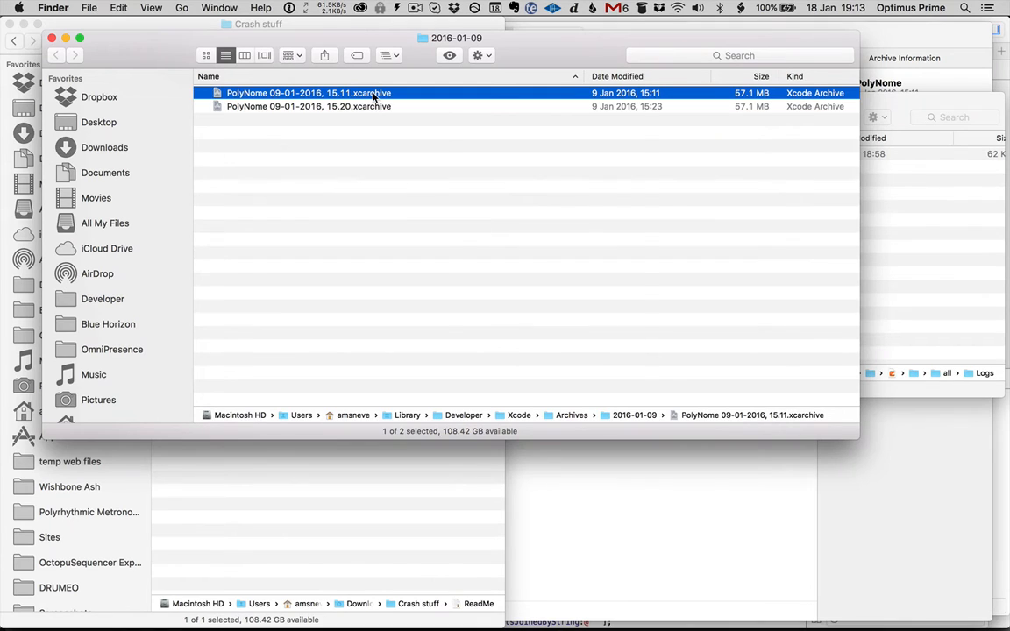
right_click(307, 93)
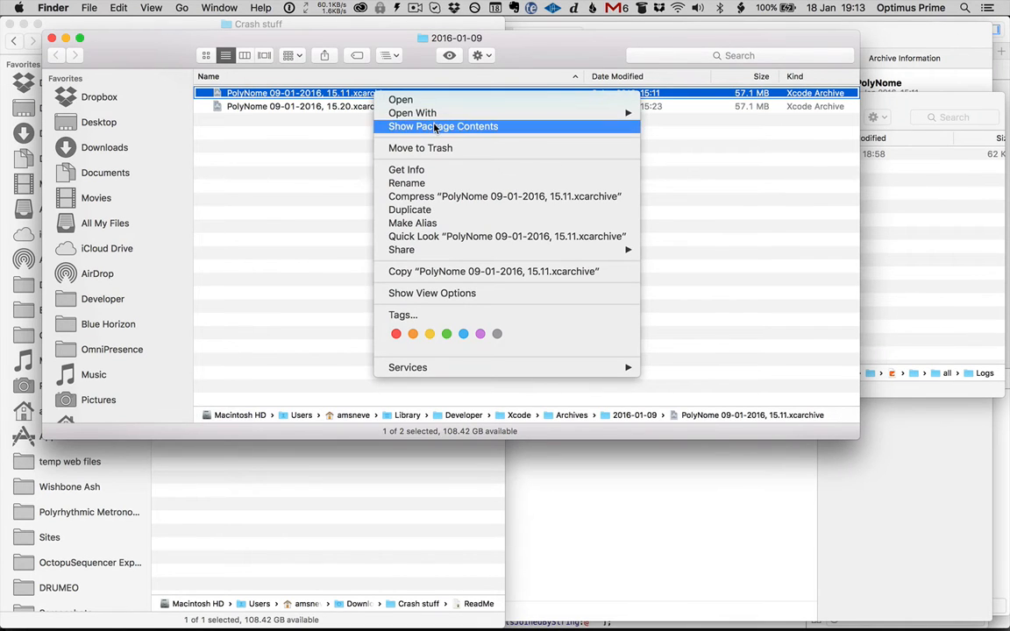
click(442, 126)
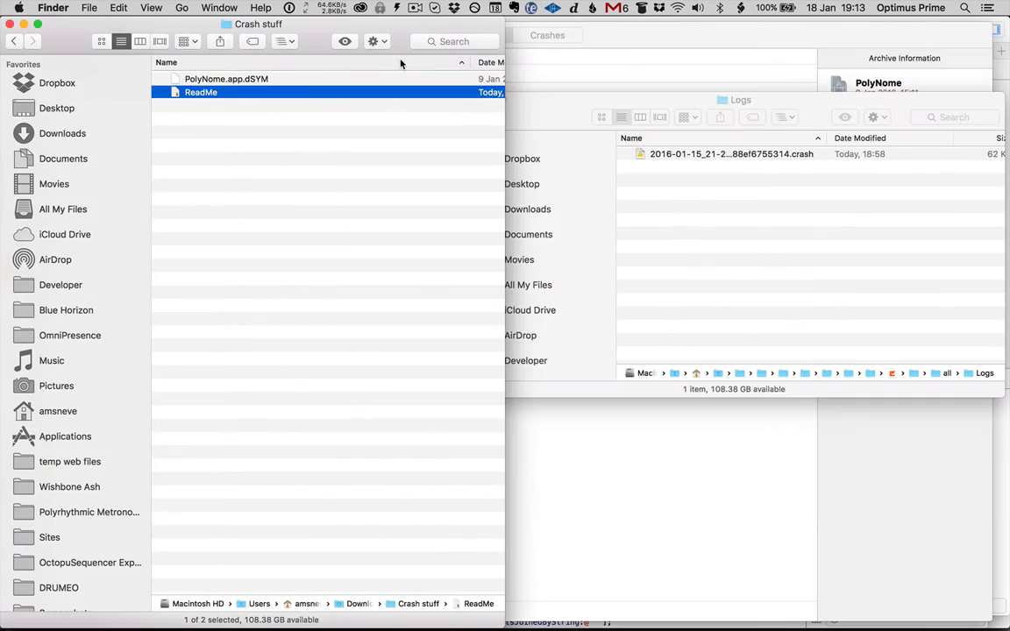
double_click(200, 92)
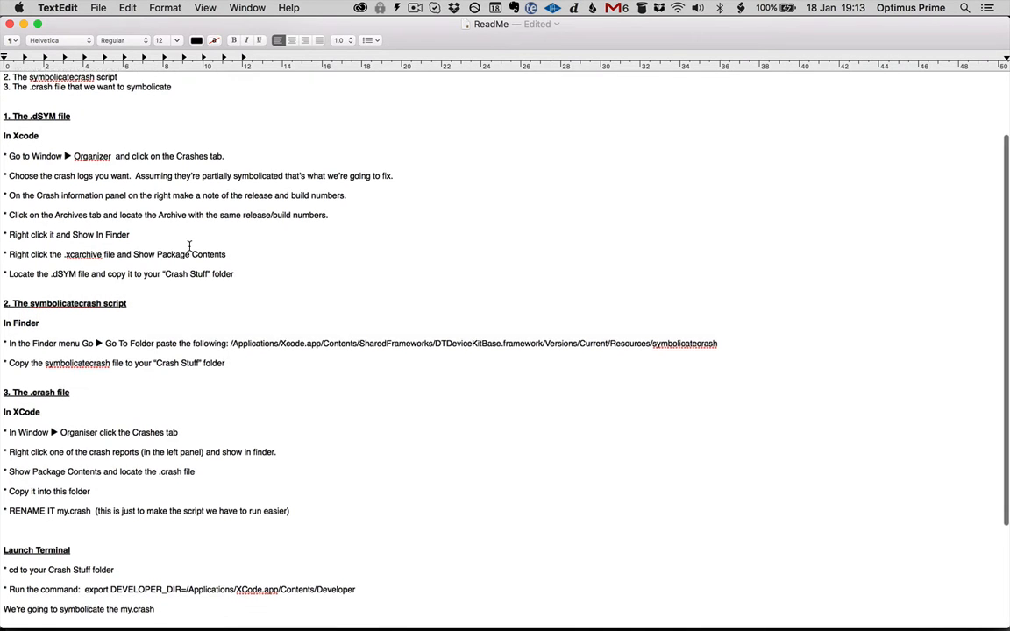
scroll(down, 3)
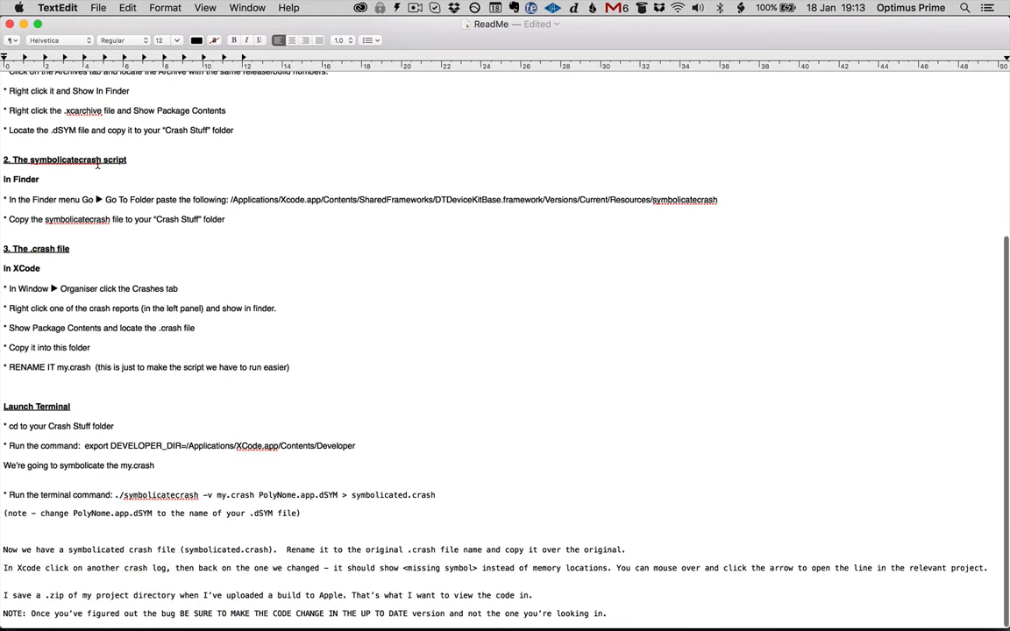
mouse_move(254, 216)
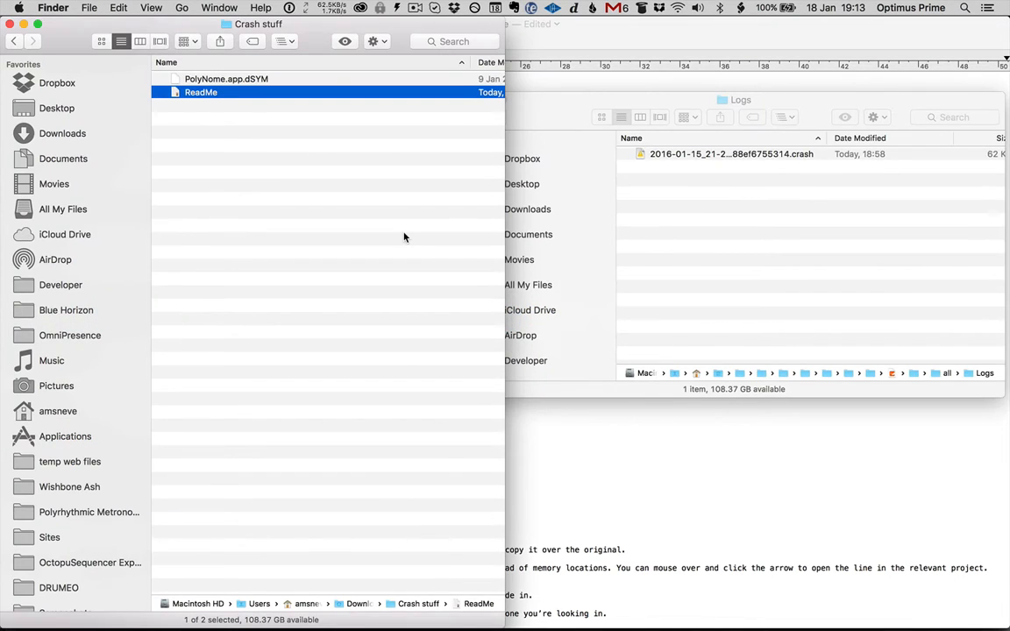
- Use Go to Folder to reach Xcode's Resources folder holding the symbolicatecrash script
click(182, 7)
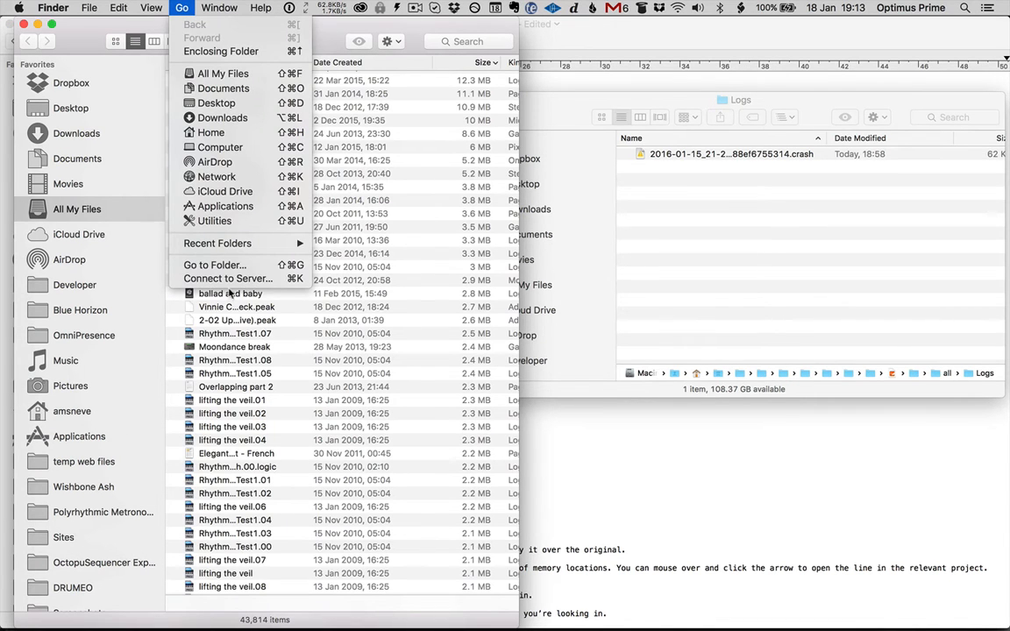
click(215, 265)
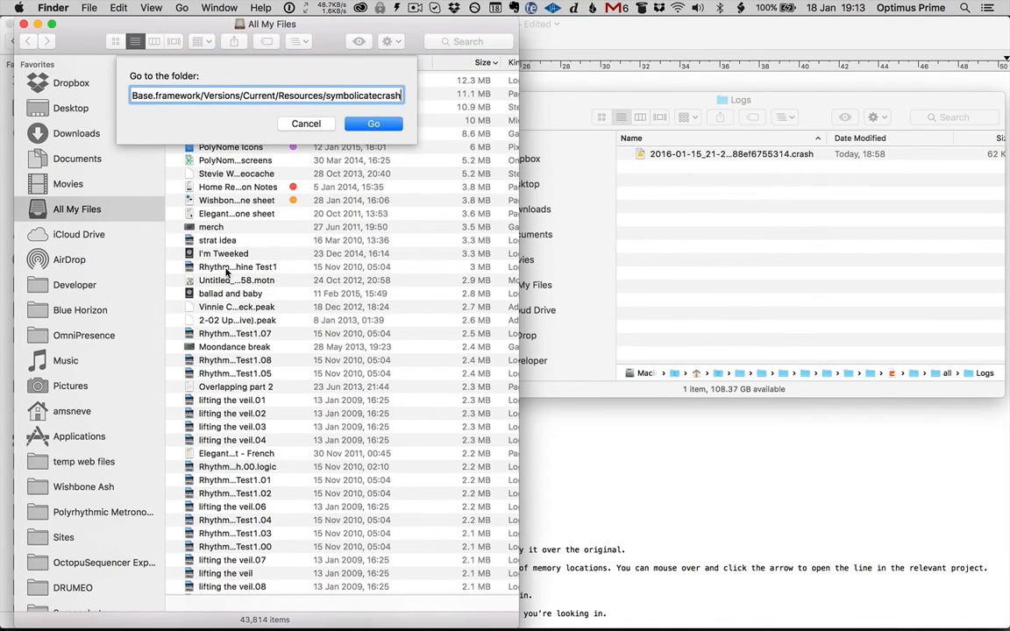
click(373, 123)
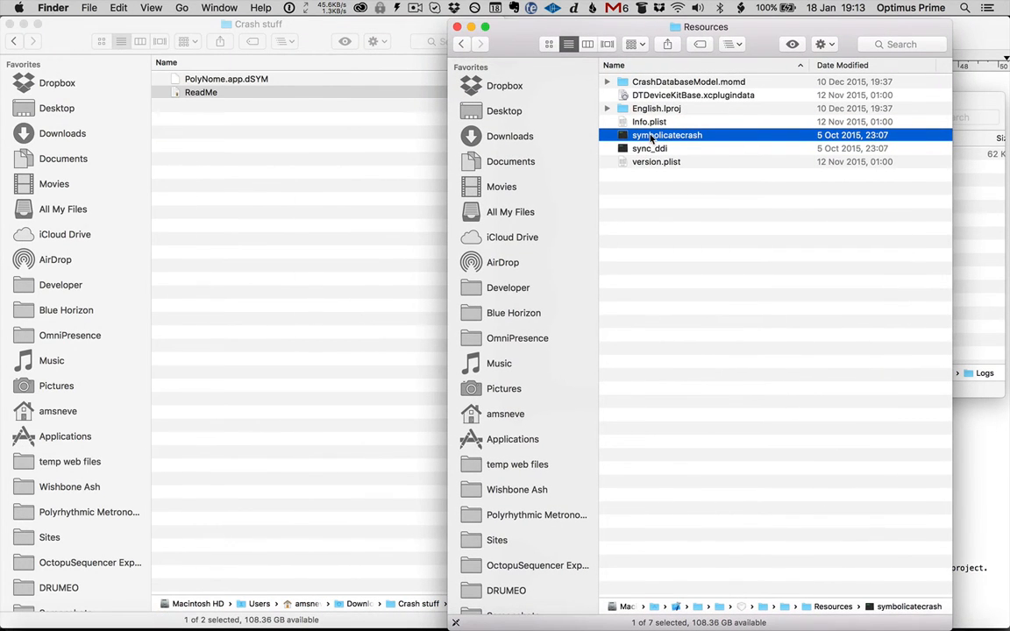
mouse_move(666, 142)
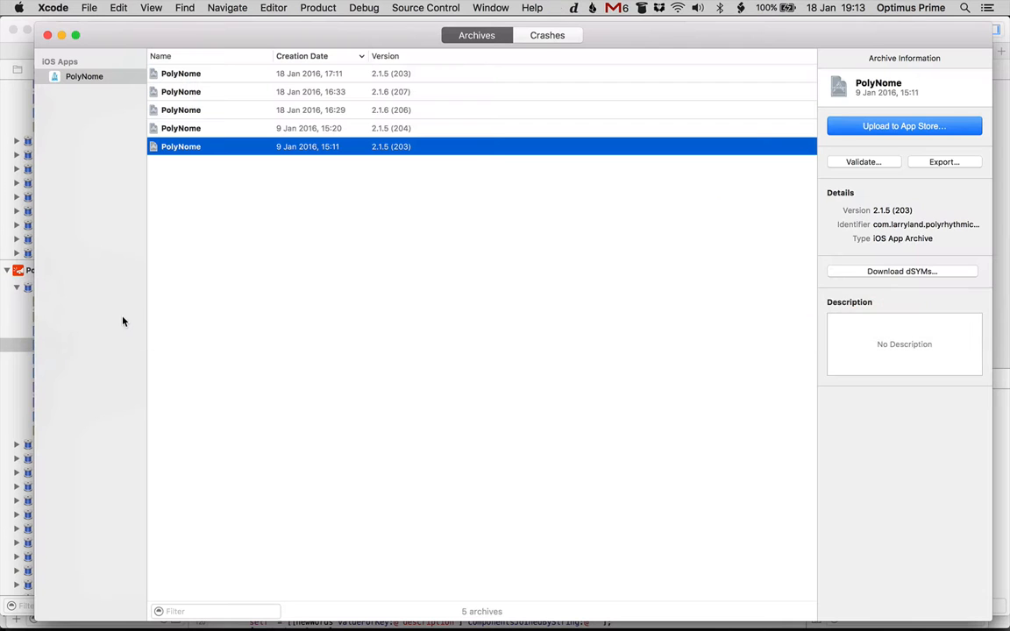
- Browse the PolyNome 0x100044000 + 572544 crash point package down to its Logs .crash file
click(547, 35)
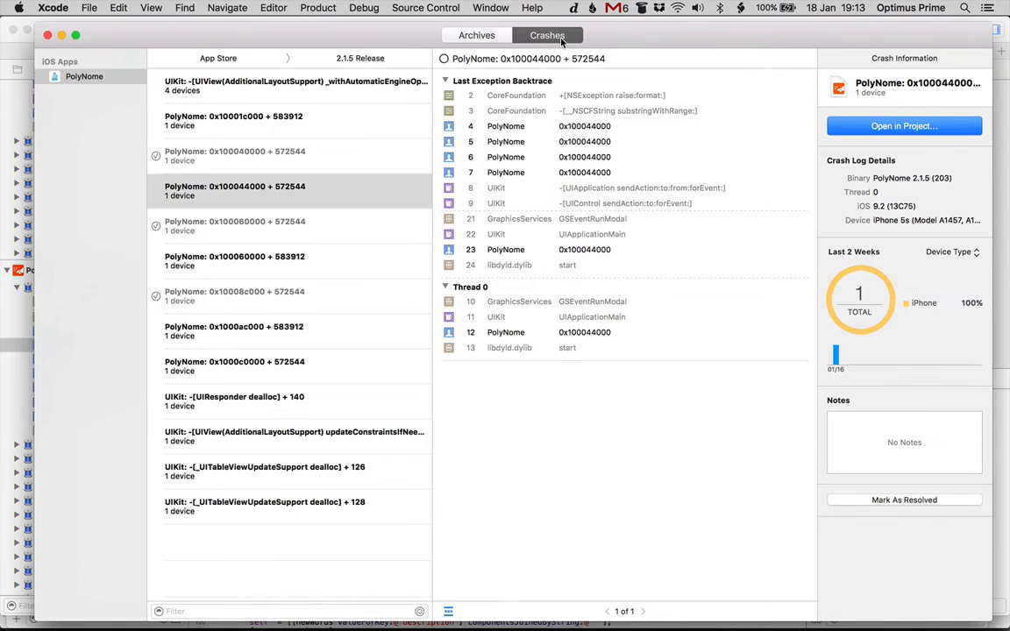
click(289, 191)
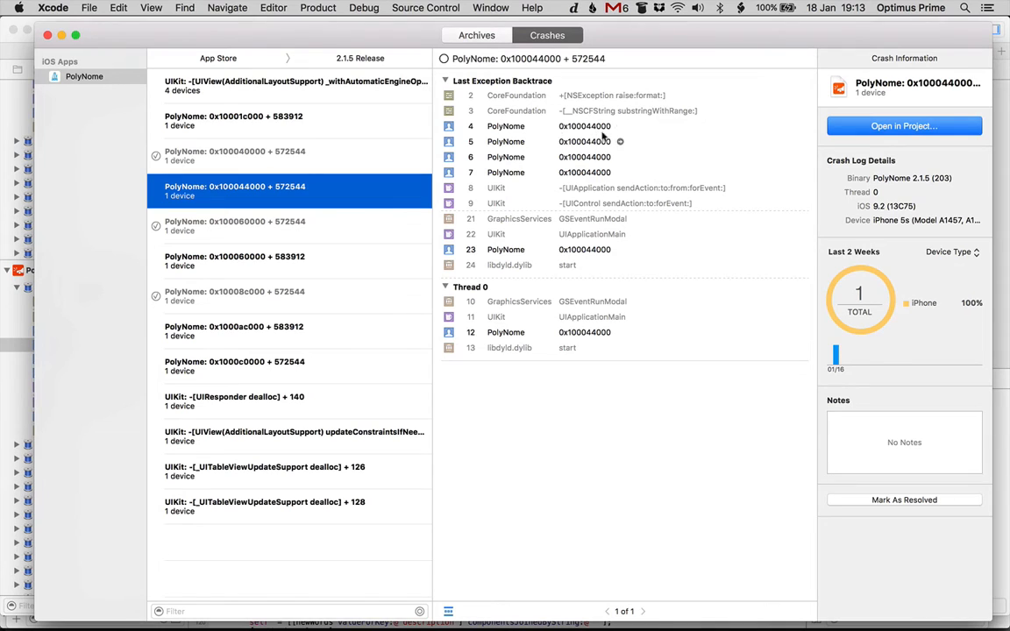
mouse_move(362, 199)
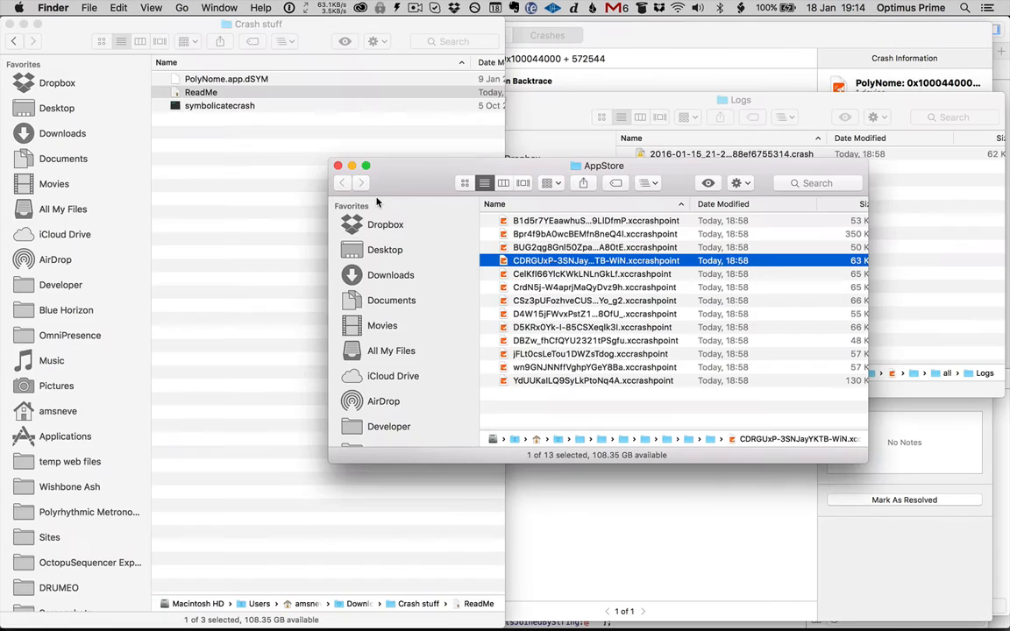
right_click(596, 261)
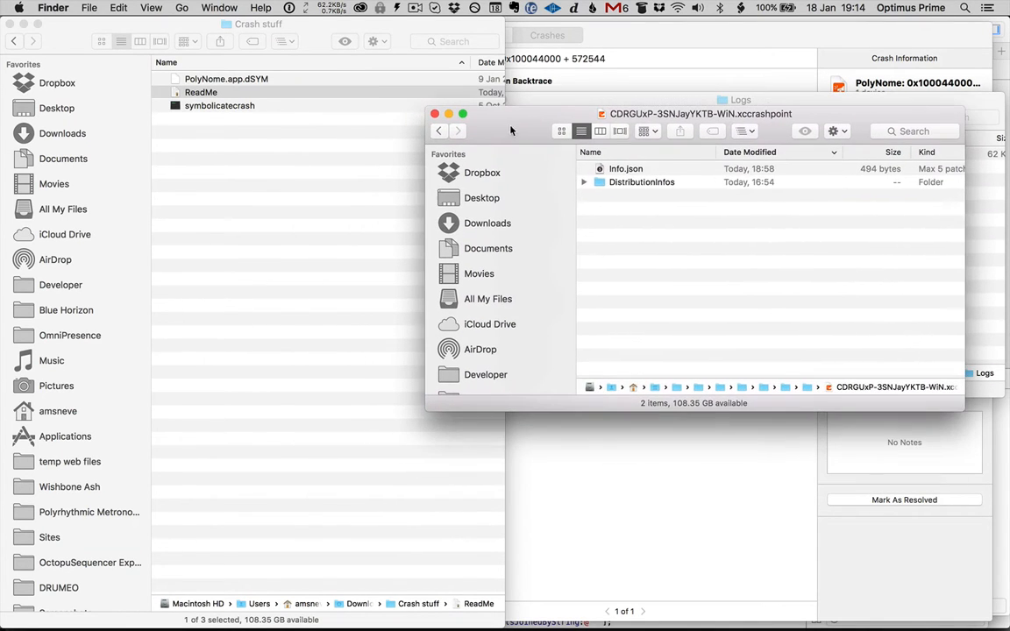
double_click(642, 182)
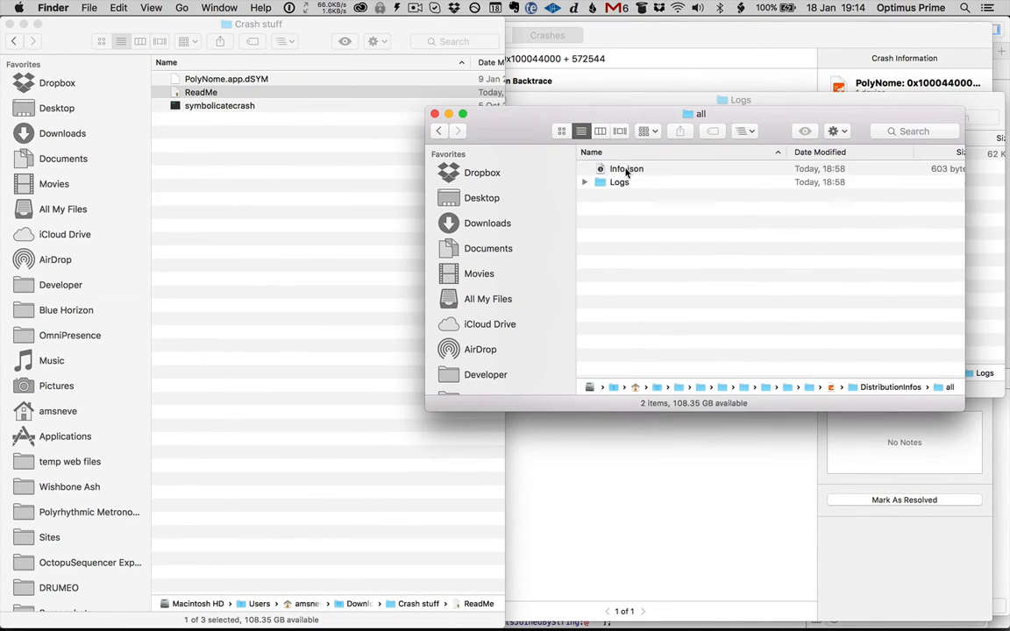
double_click(625, 168)
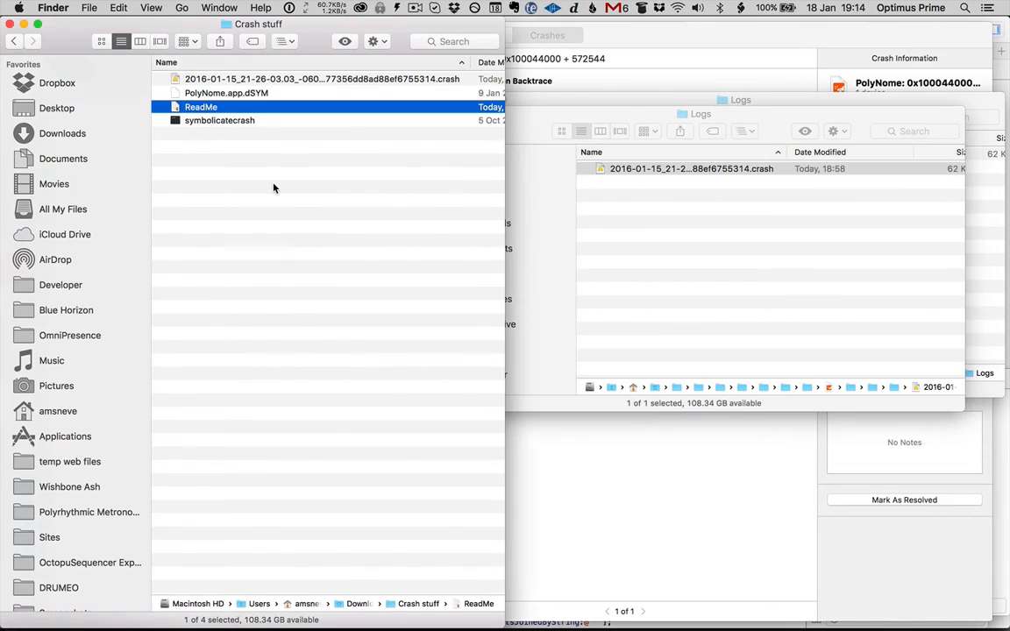
mouse_move(264, 171)
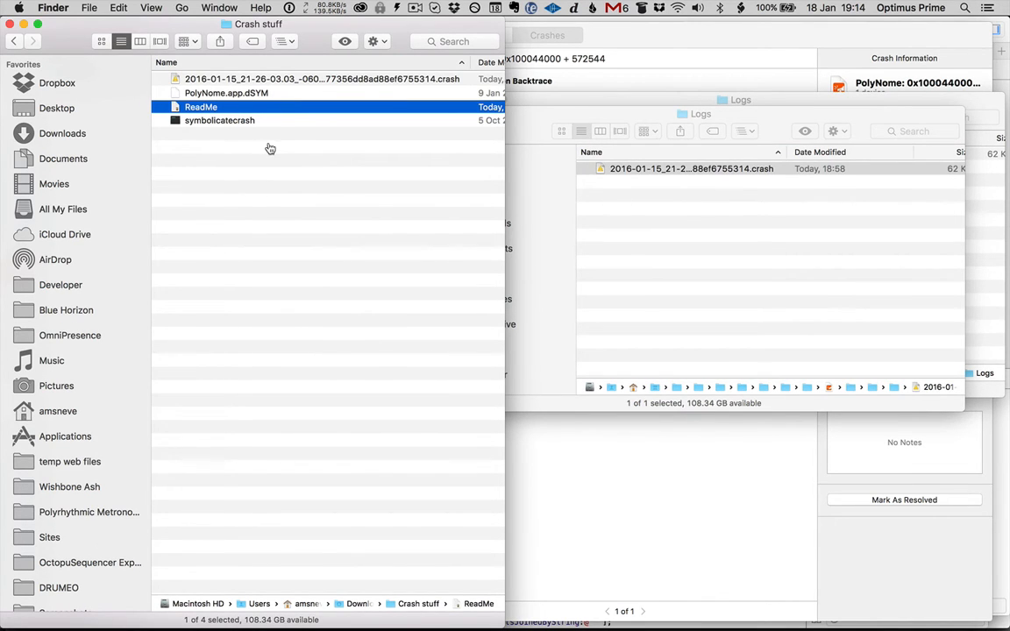
double_click(199, 106)
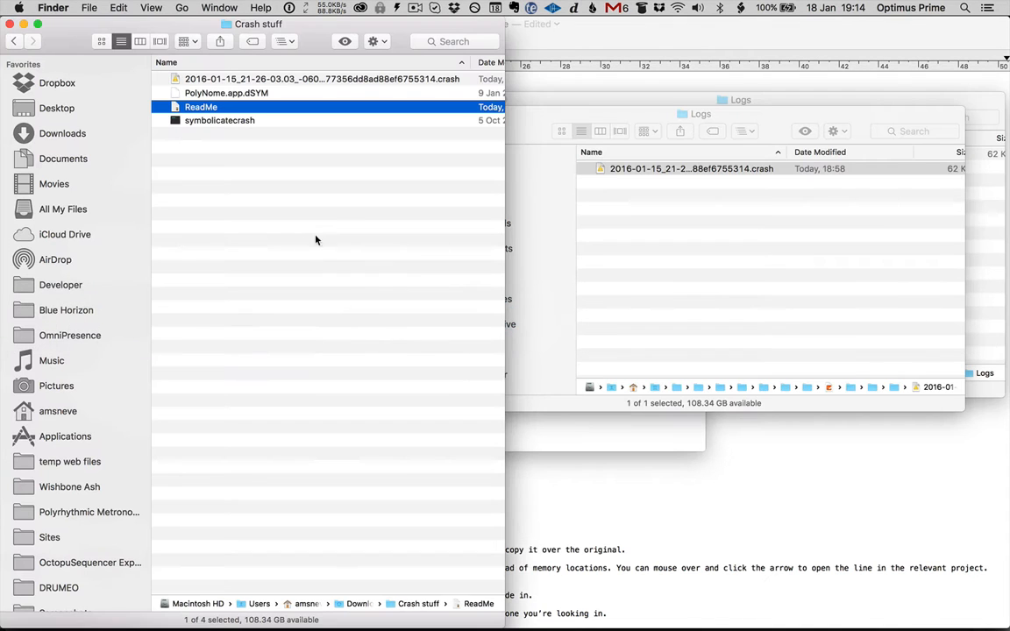
- Copy the export DEVELOPER_DIR command from the ReadMe and apply it in Terminal
click(62, 133)
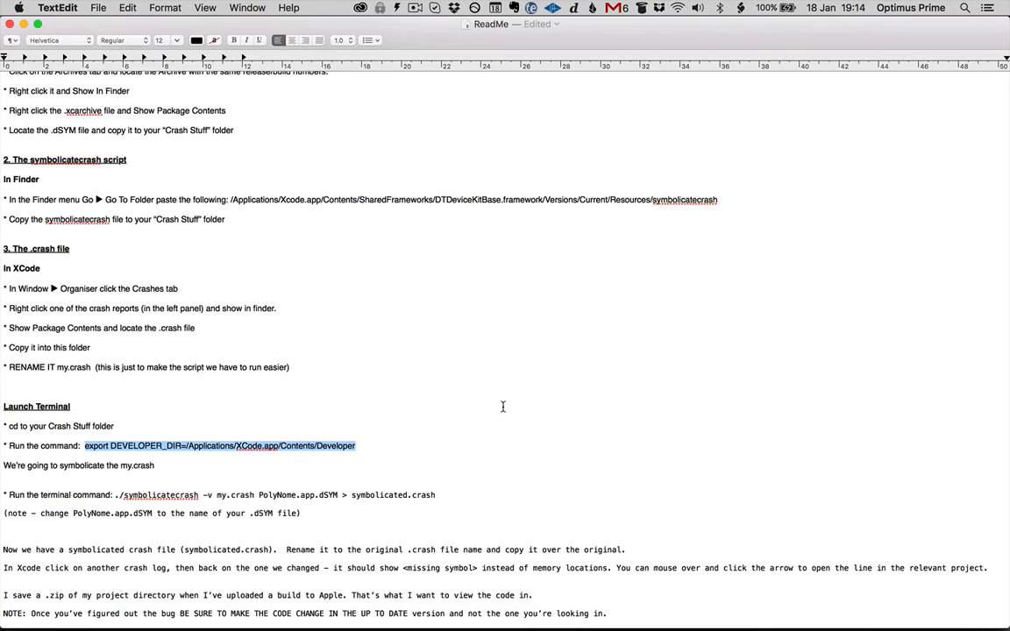
click(74, 316)
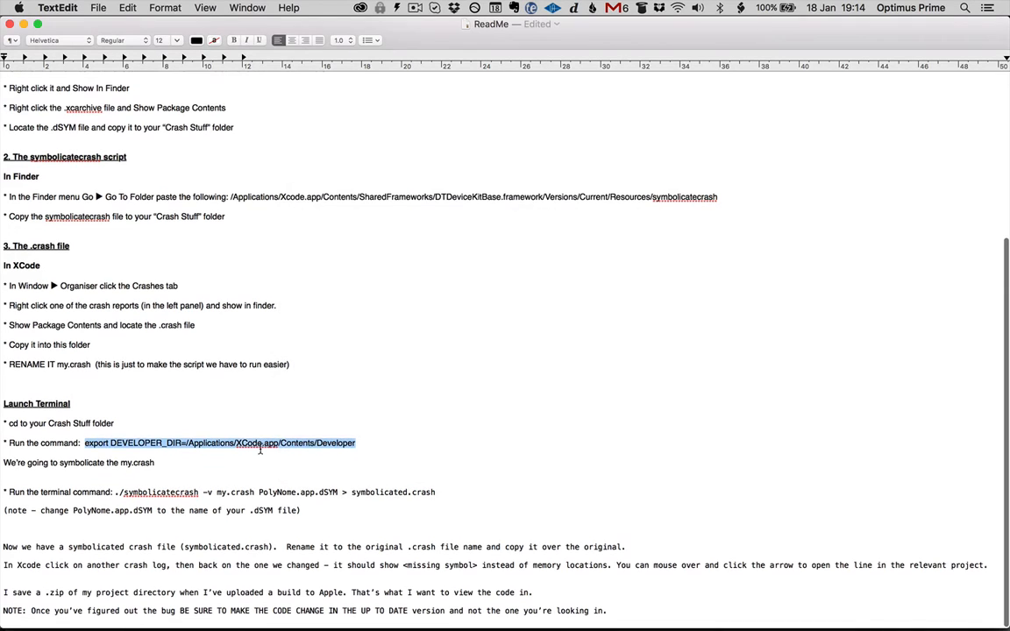
scroll(up, 3)
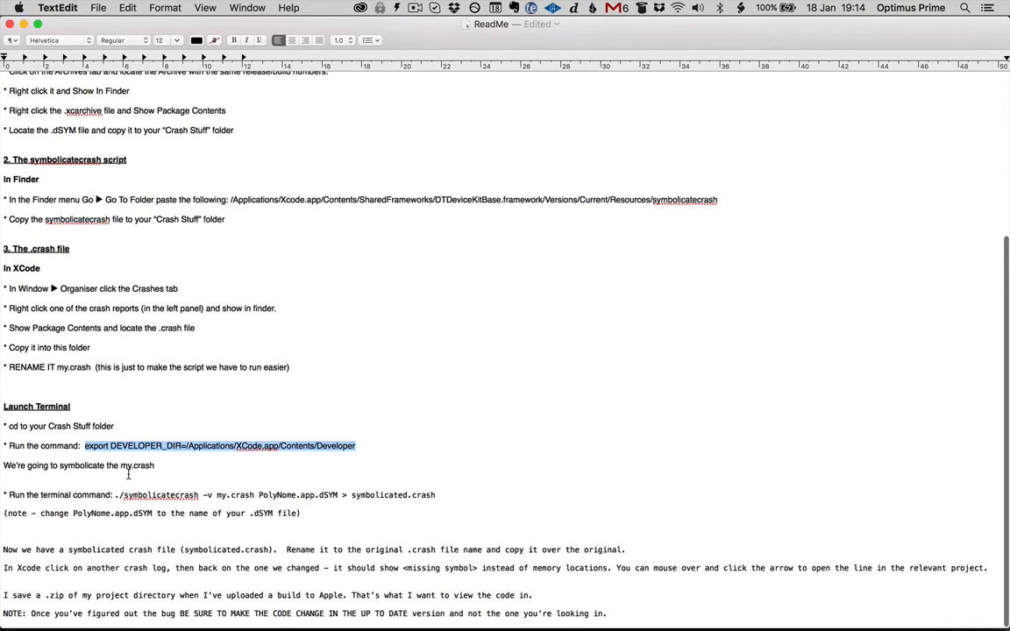
click(40, 315)
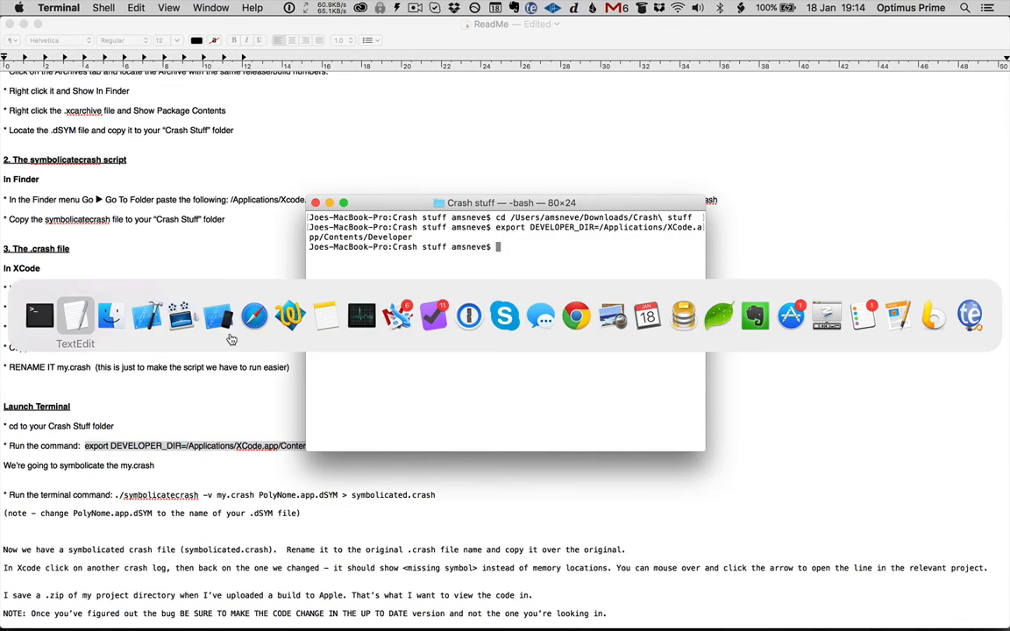
click(109, 316)
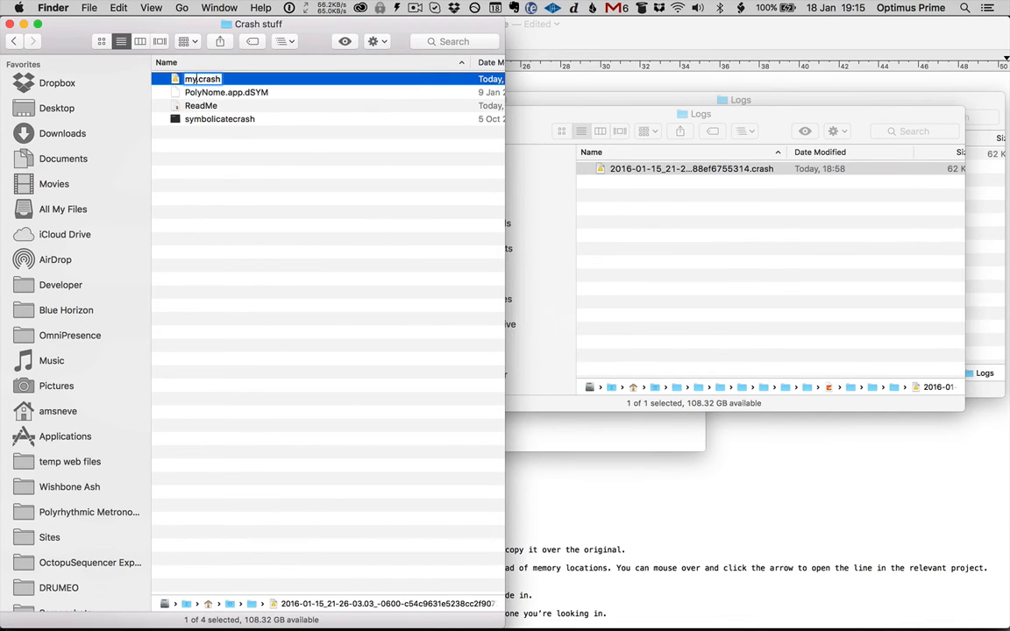
- Rename the log to my.crash and run symbolicatecrash, producing symbolicated.crash
key(Return)
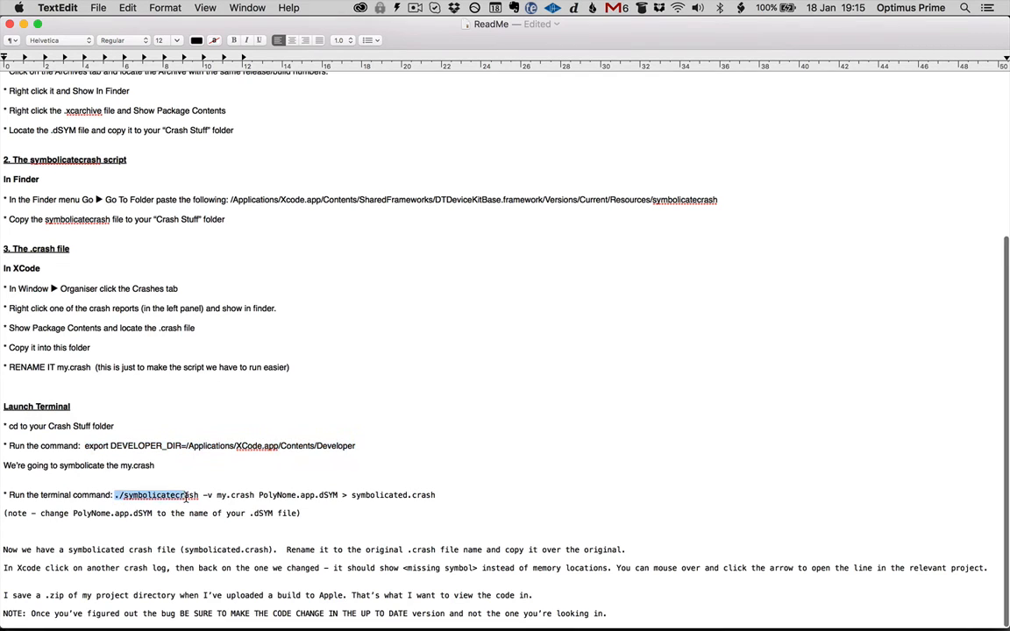
drag(184, 494, 433, 494)
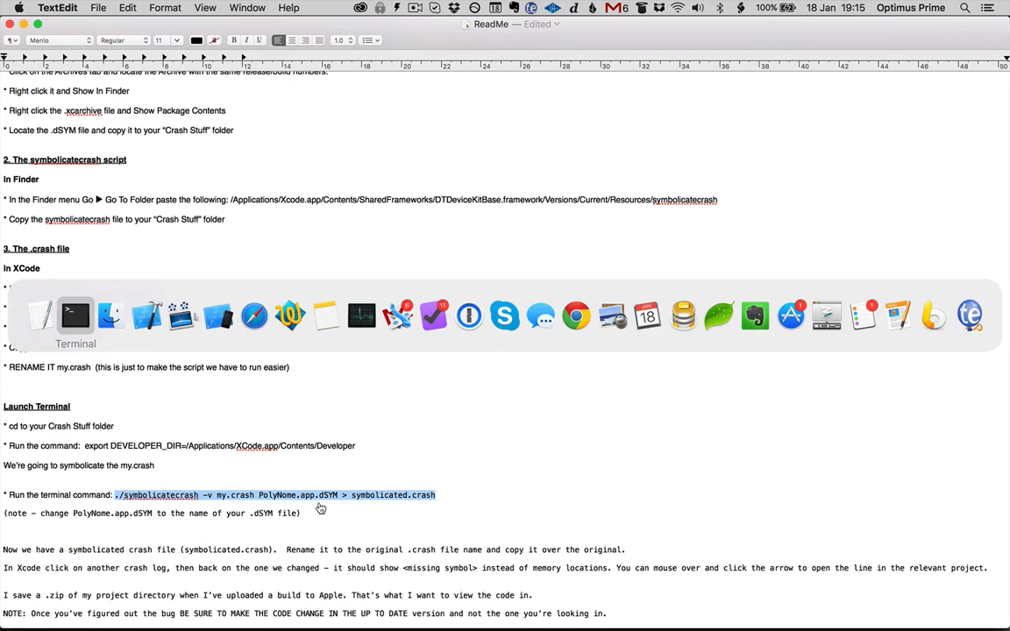
click(39, 316)
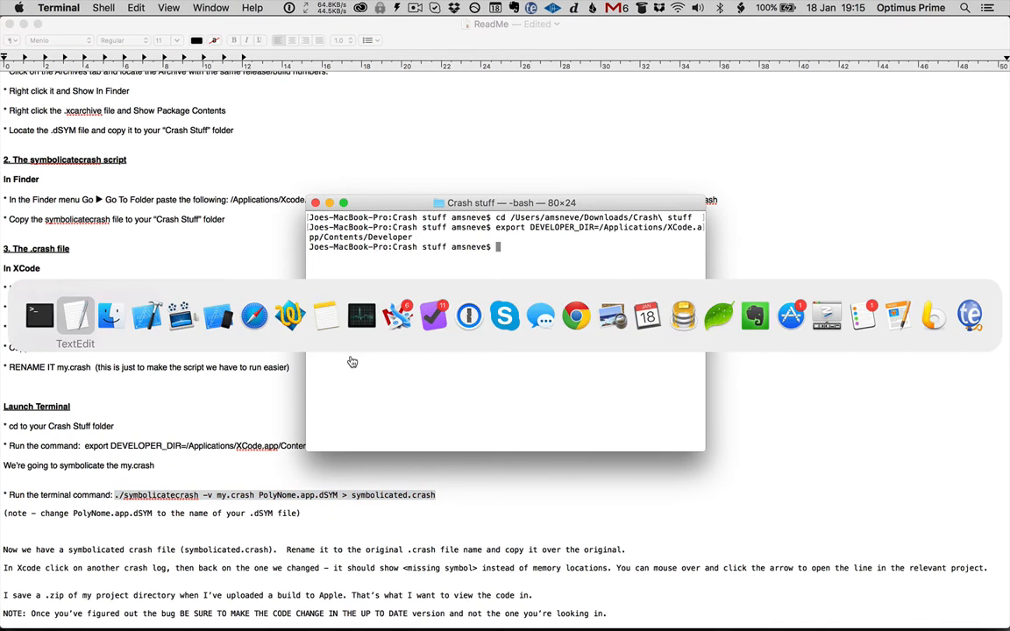
click(110, 315)
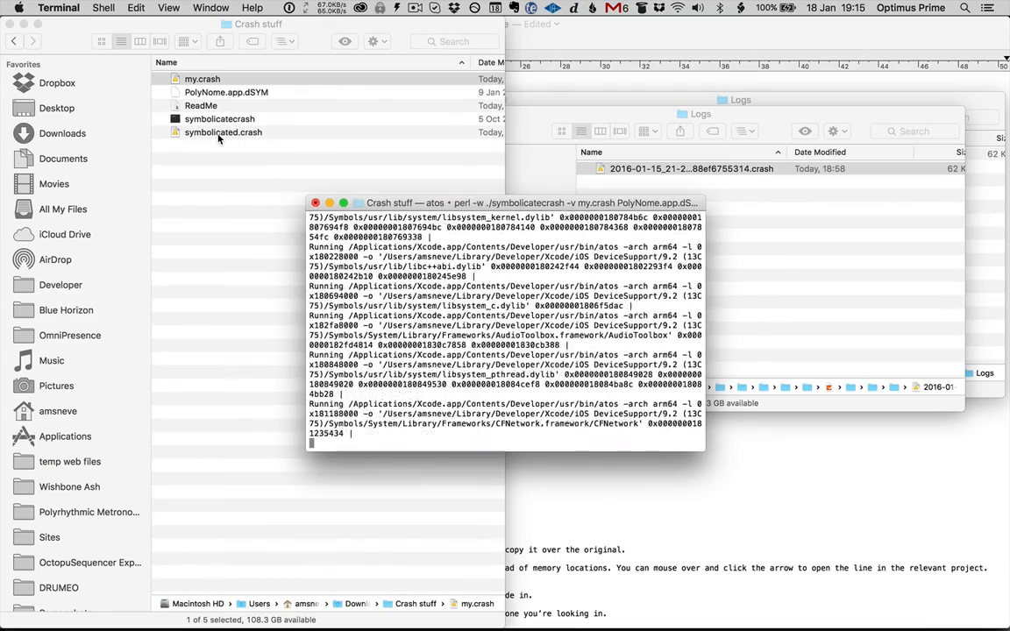
click(223, 132)
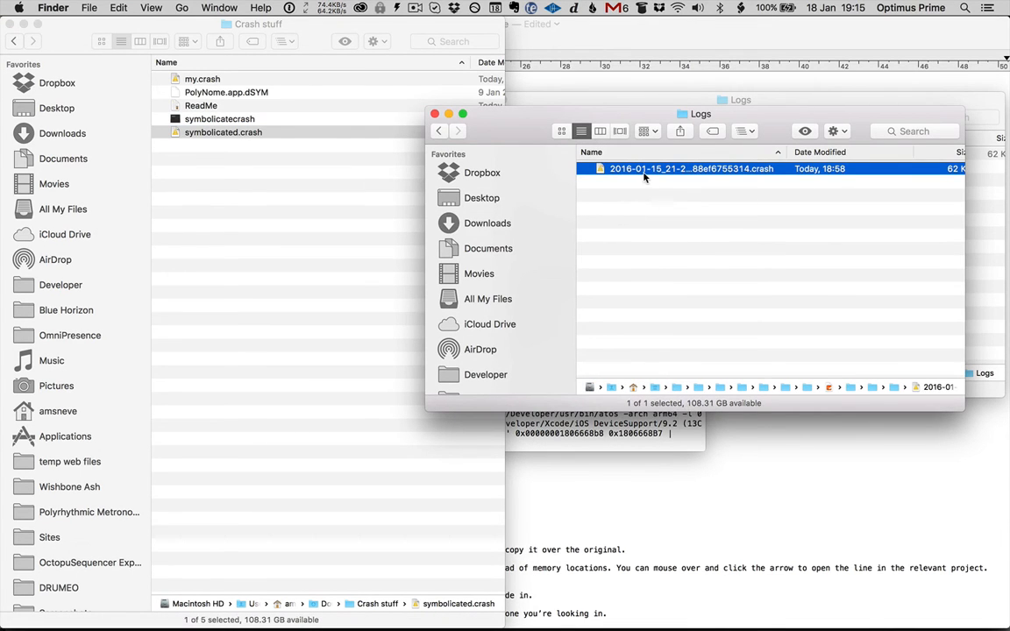
- Select the original crash log in the Logs folder for replacement
click(745, 263)
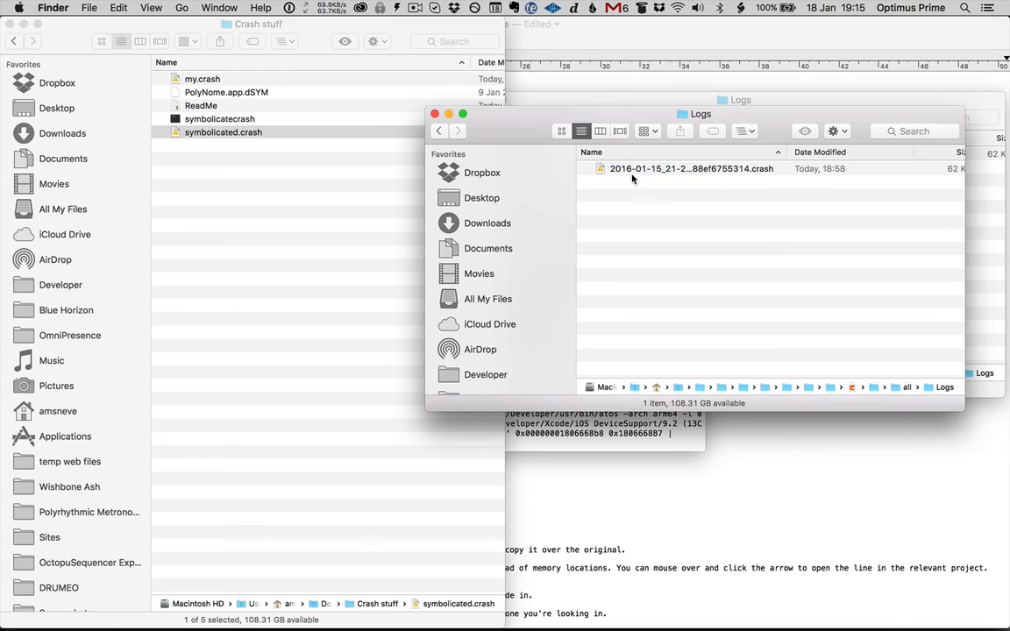
click(690, 168)
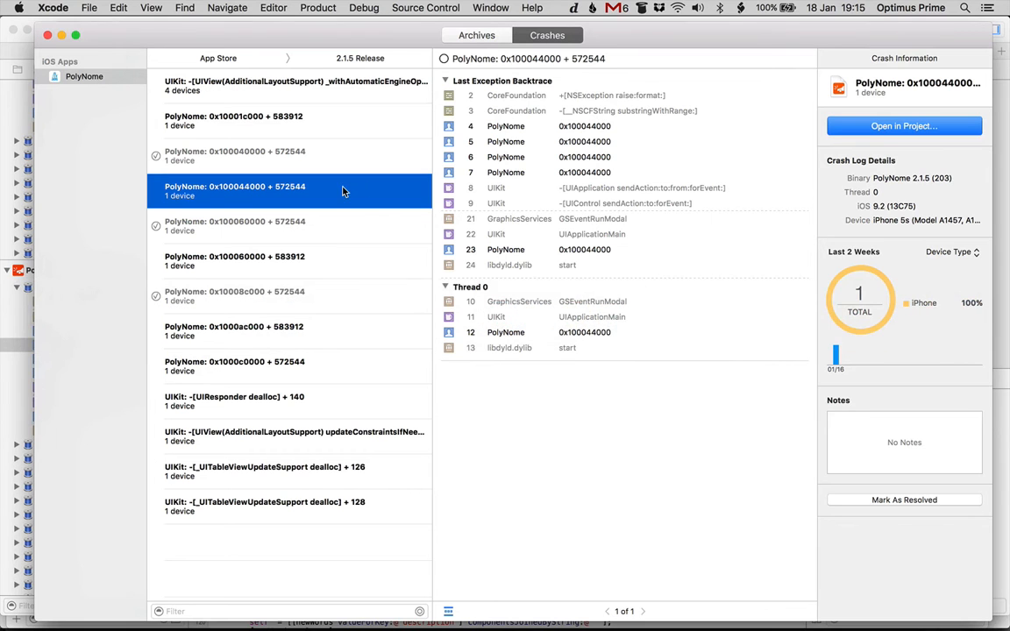
mouse_move(581, 156)
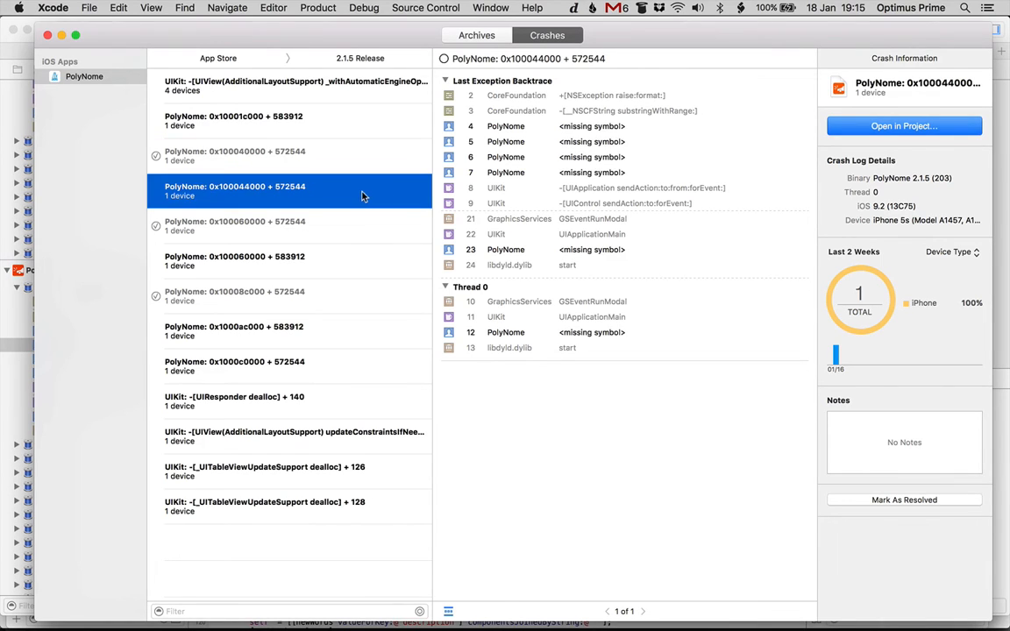
mouse_move(616, 156)
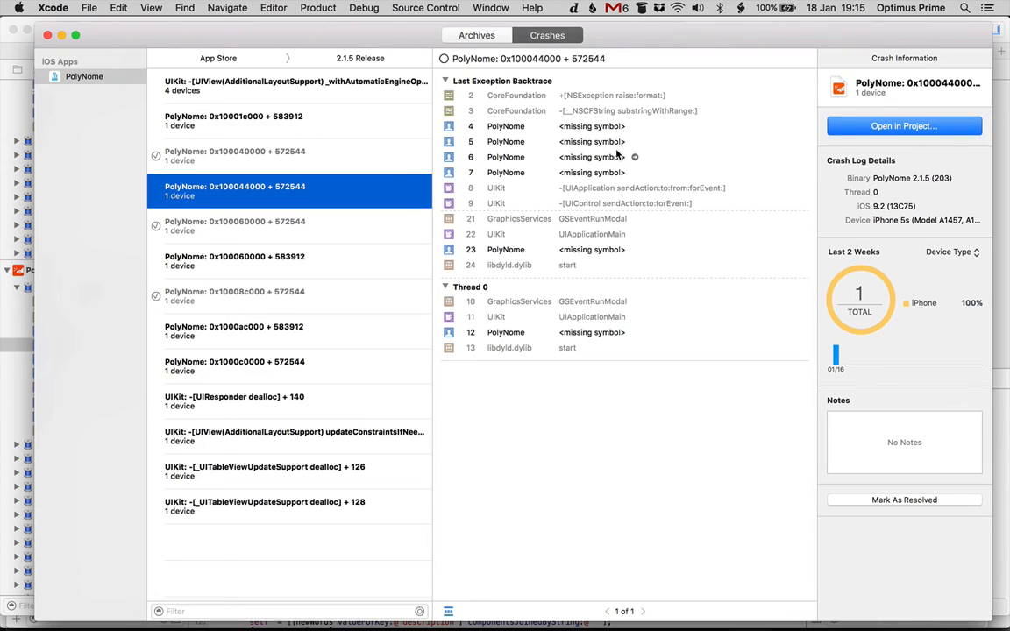
mouse_move(634, 126)
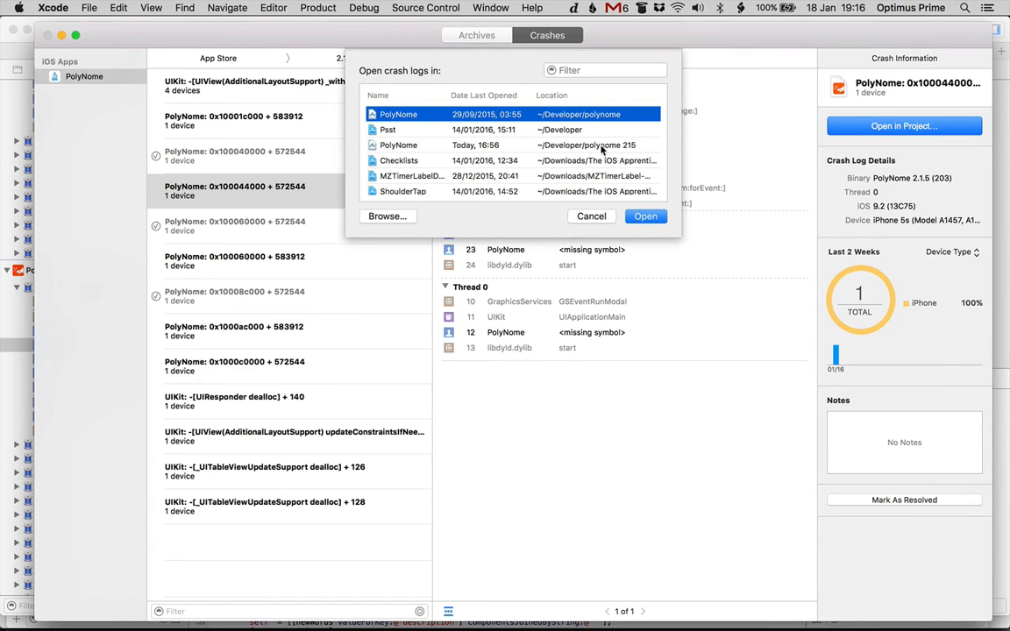
- Open the PolyNome crash report in the polynome 215 project
click(512, 145)
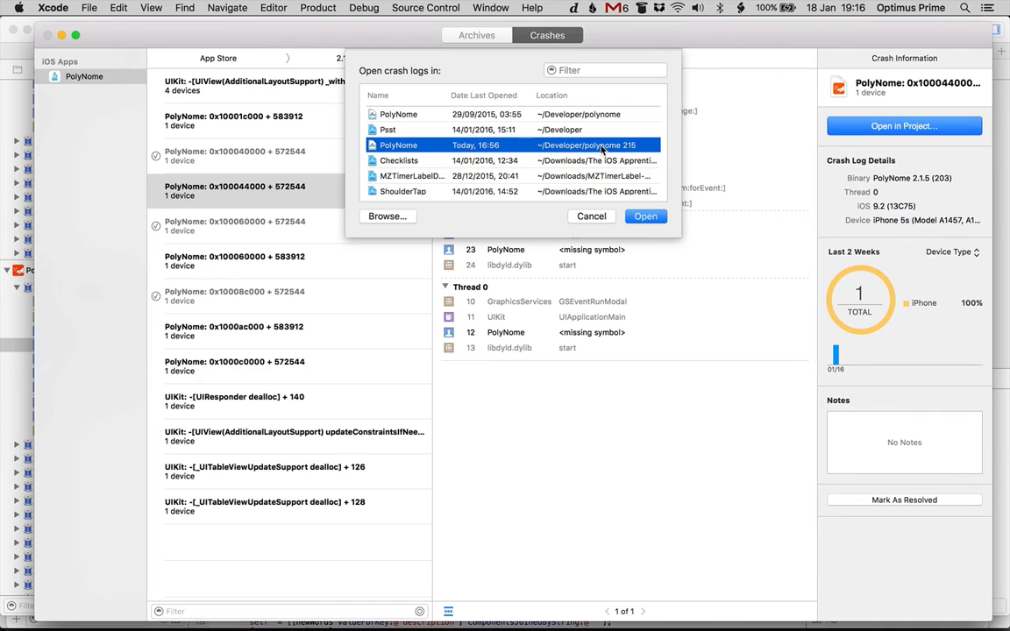
mouse_move(602, 149)
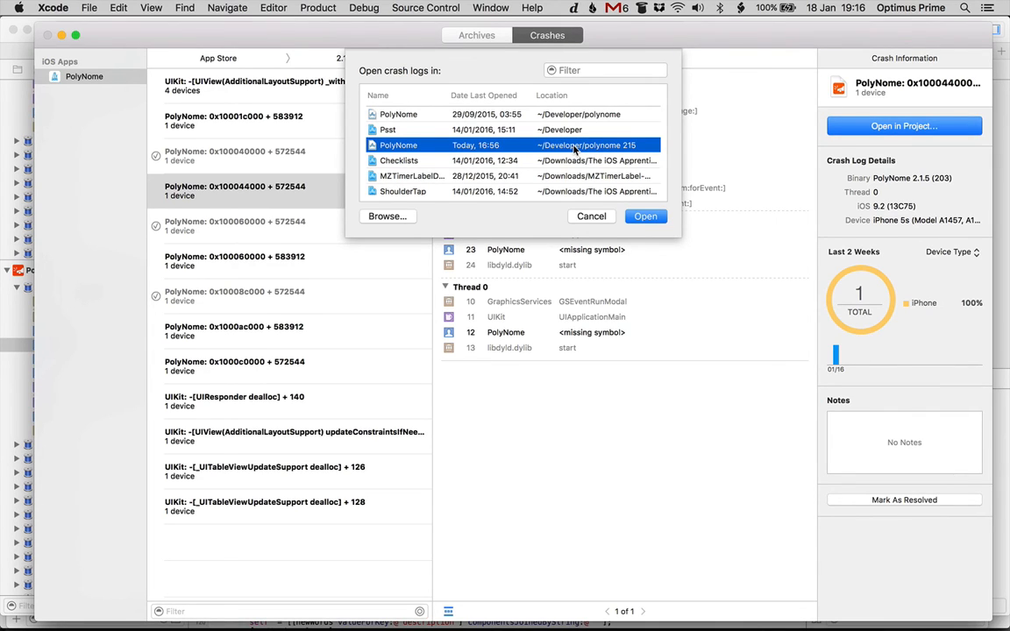
click(645, 216)
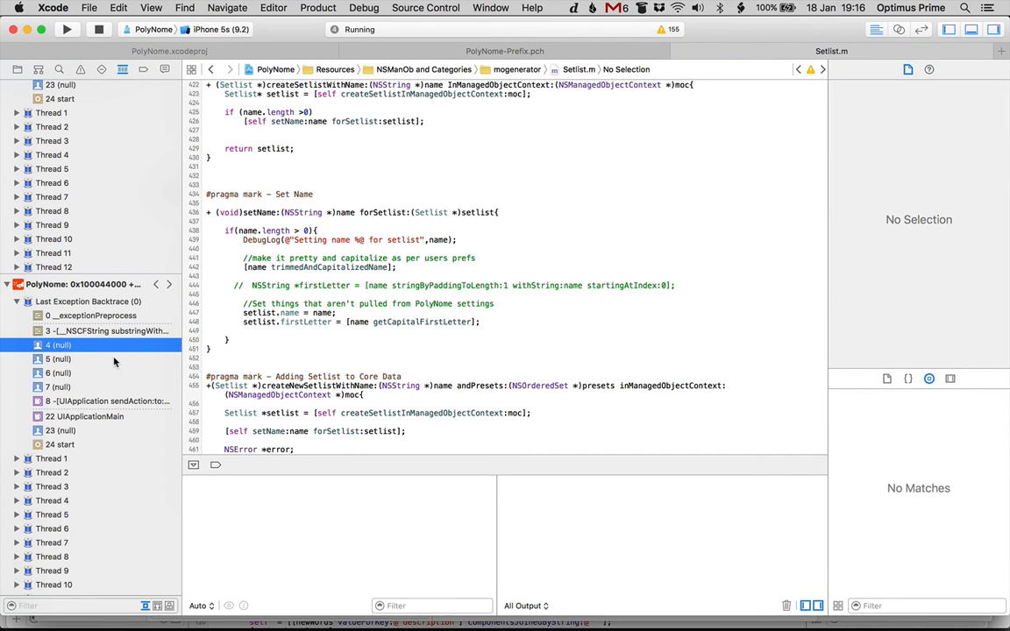
- View source lines for several backtrace frames, then select the 0x10001c000 + 583912 crash report
click(59, 372)
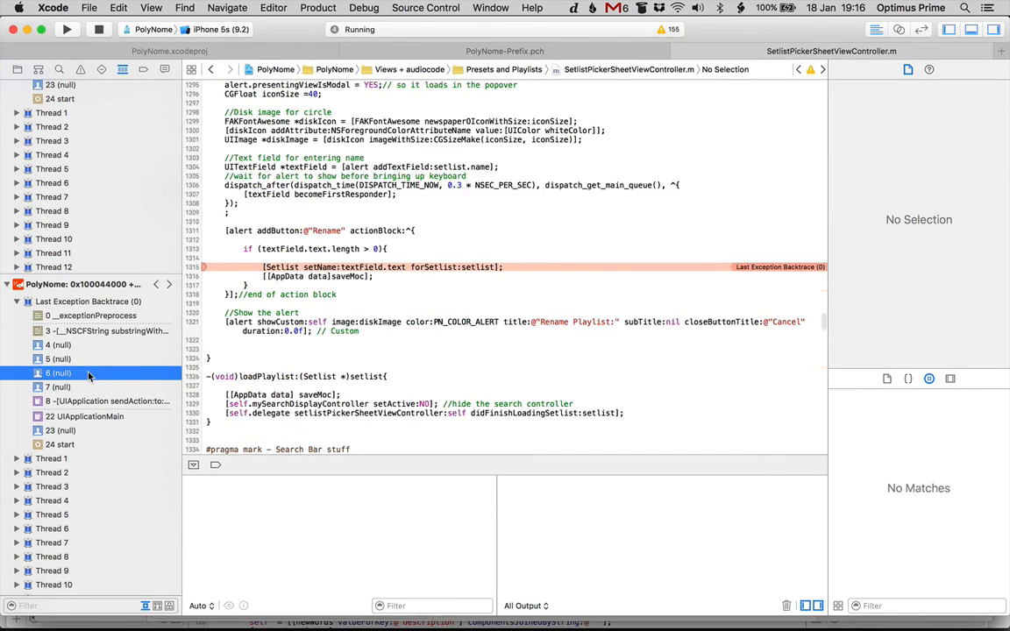
click(59, 358)
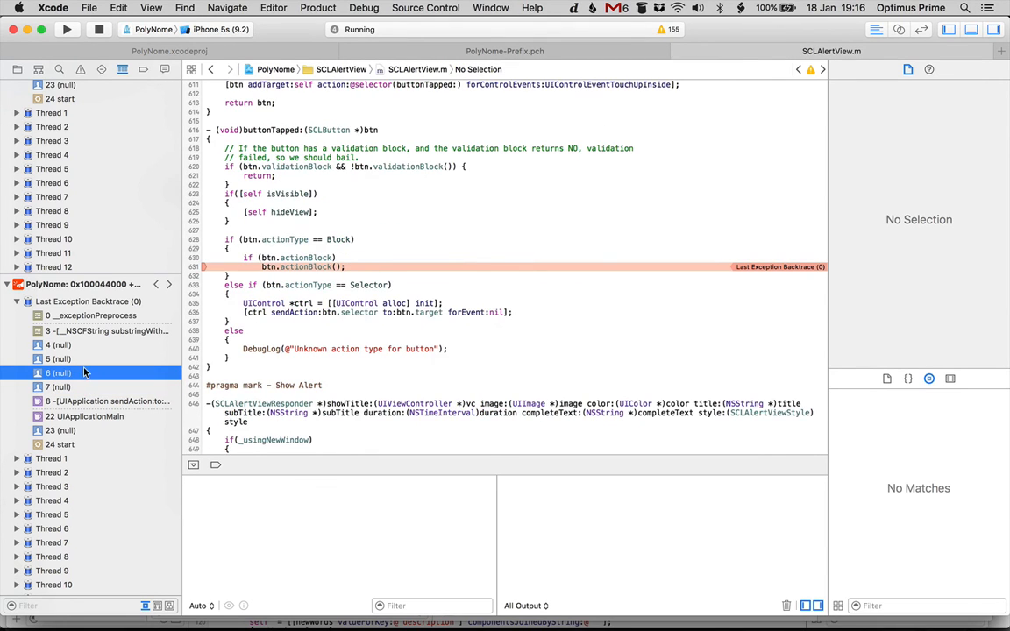
click(59, 359)
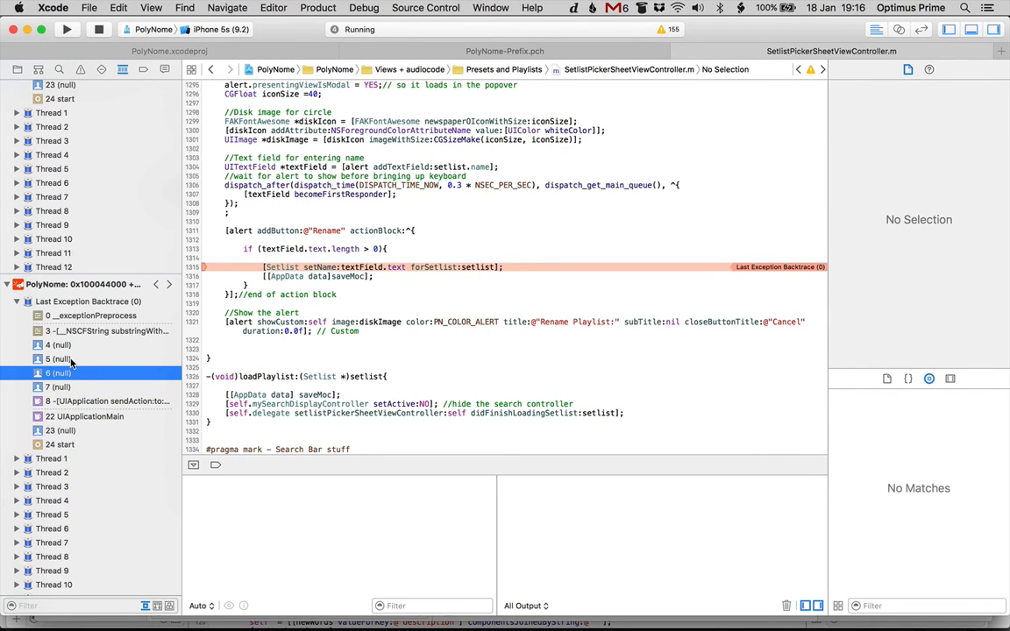
click(60, 345)
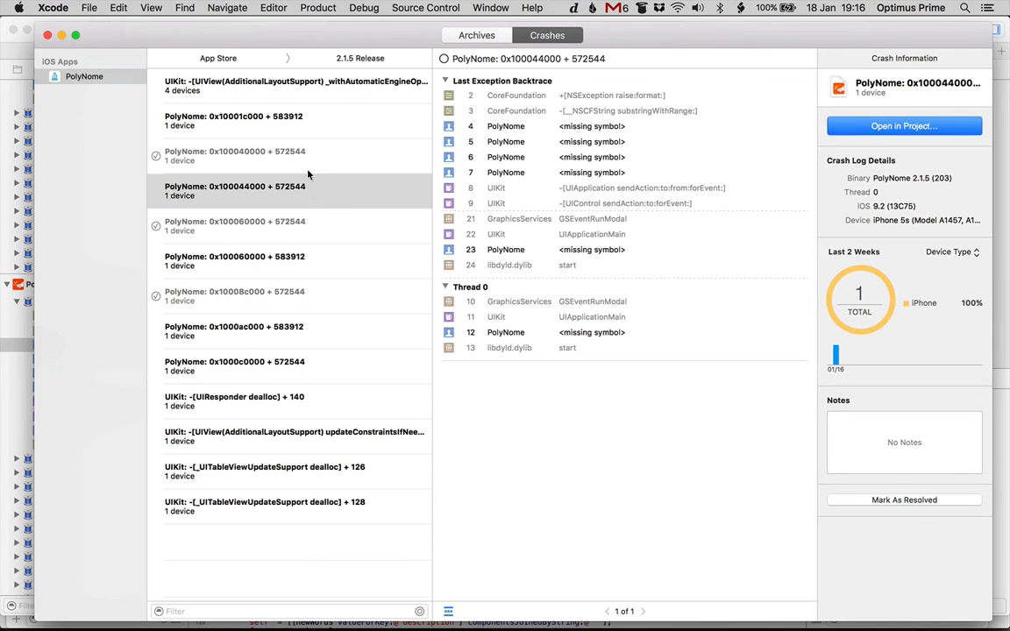
click(233, 120)
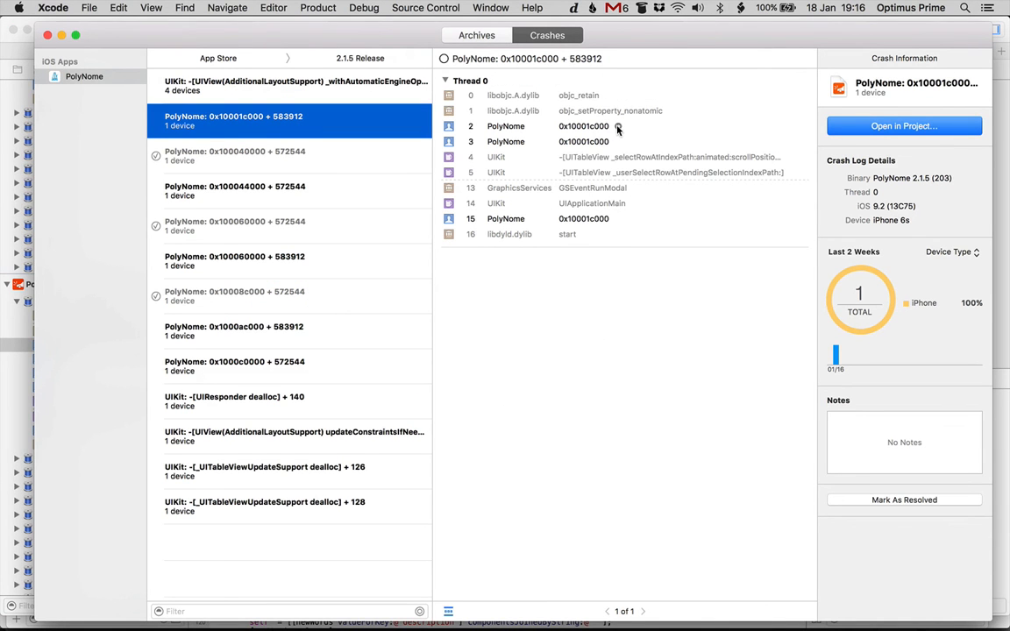